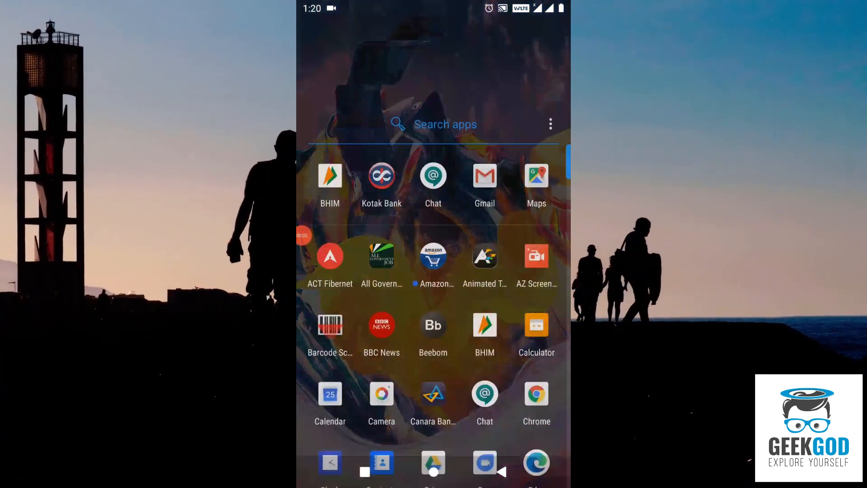
Scroll the app drawer and search the apps for "Set" to find Settings
scroll("down", 3)
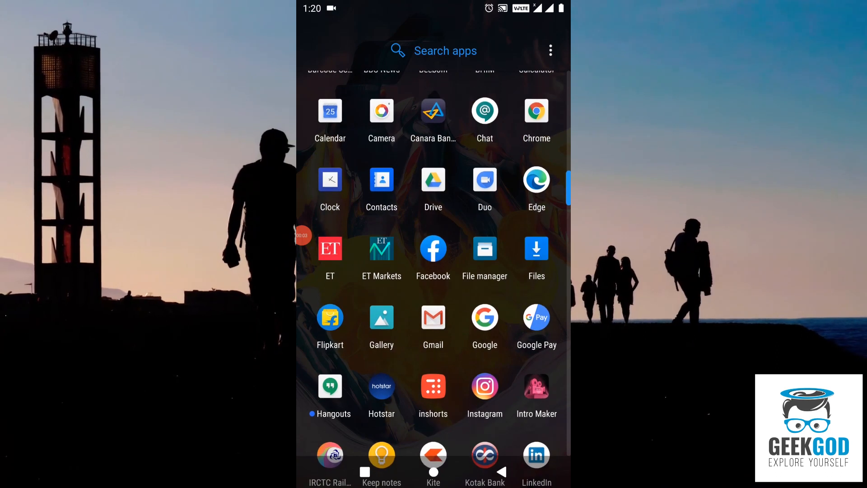
scroll("down", 3)
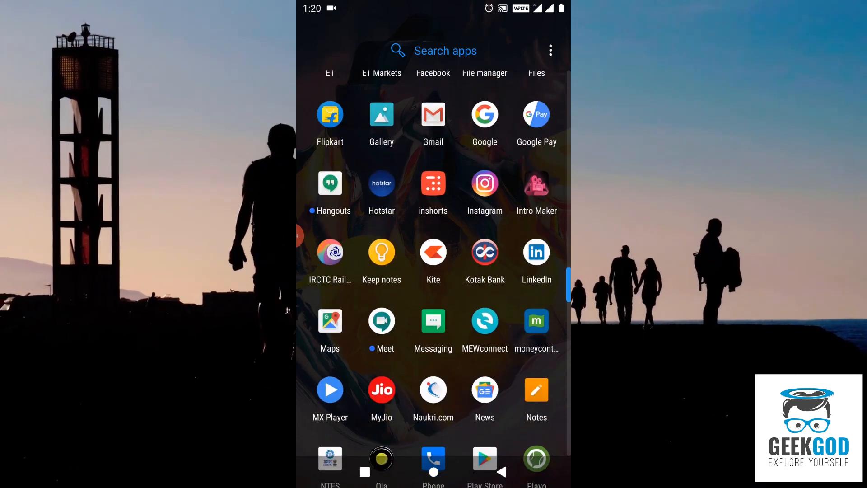
type("Set")
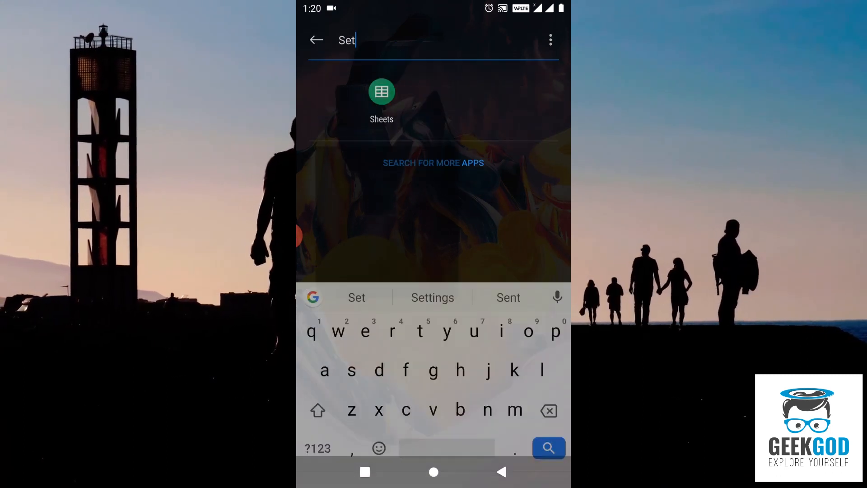
Open Settings Wi-Fi and bring up the JioFi3_6A26F4 password prompt
left_click(433, 297)
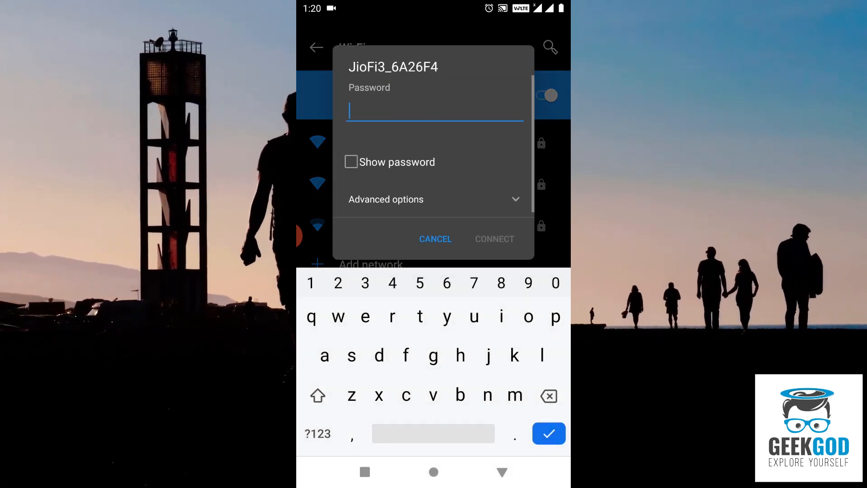
left_click(436, 238)
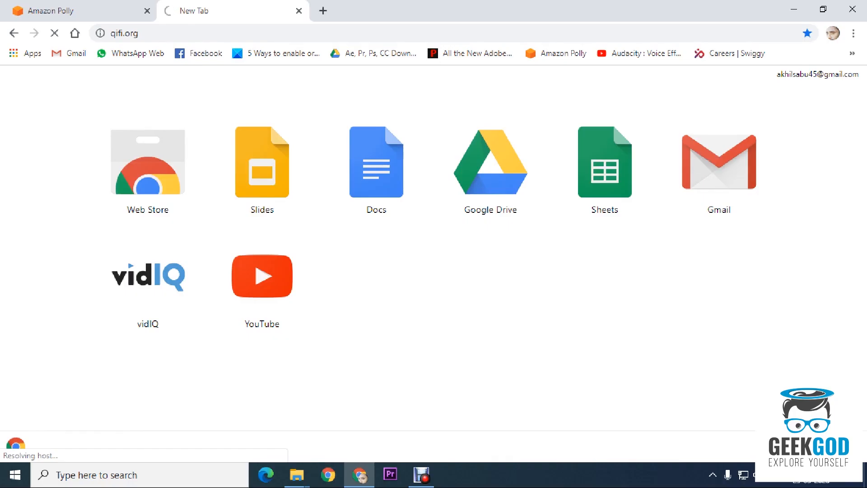
mouse_move(262, 162)
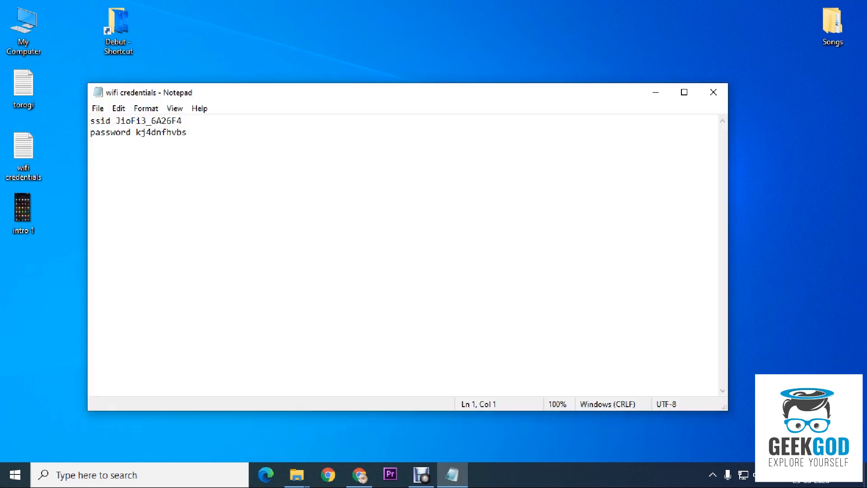
Select the SSID JioFi3_6A26F4 on the ssid line of the credentials notes
left_click(182, 120)
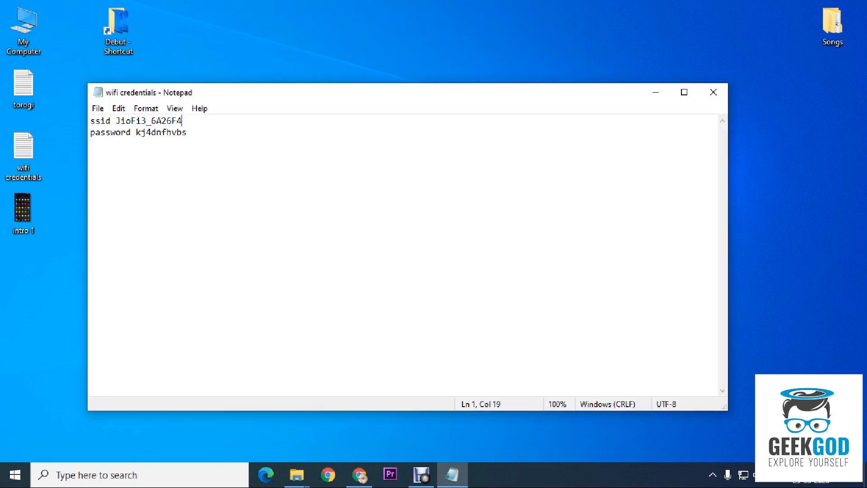
left_click_drag(182, 120, 116, 121)
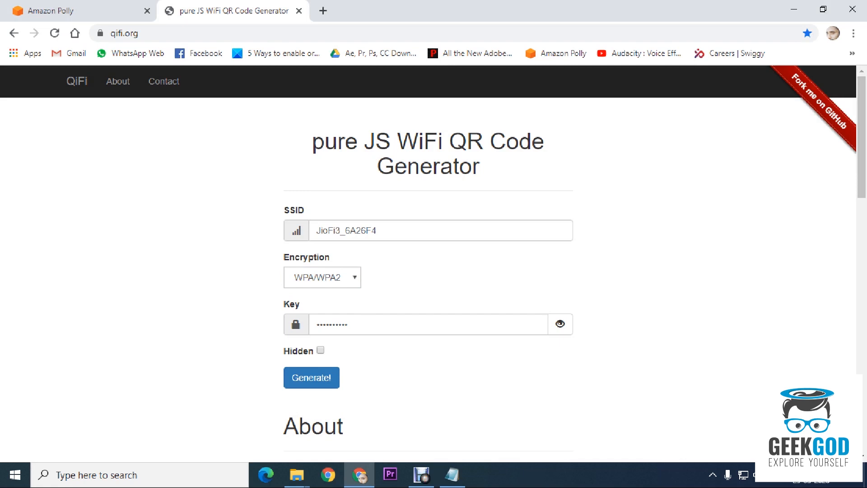
Generate the WPA/WPA2 QR code for JioFi3_6A26F4 and scroll to view it
left_click(311, 377)
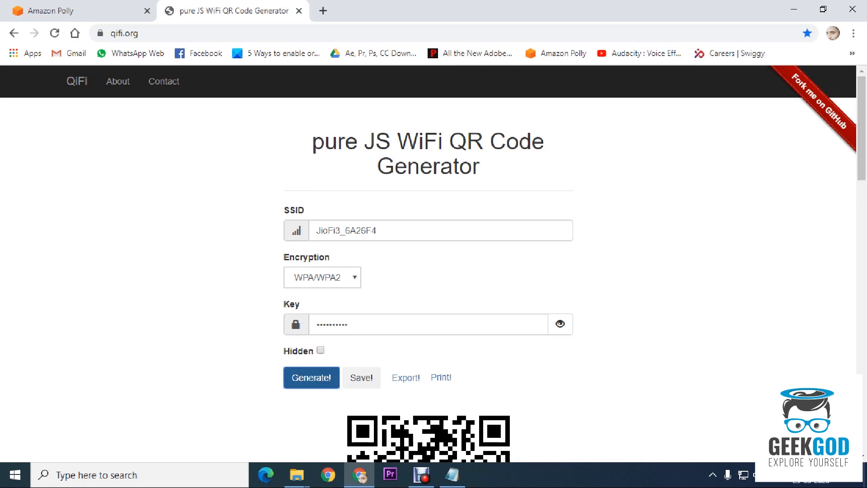
scroll("down", 3)
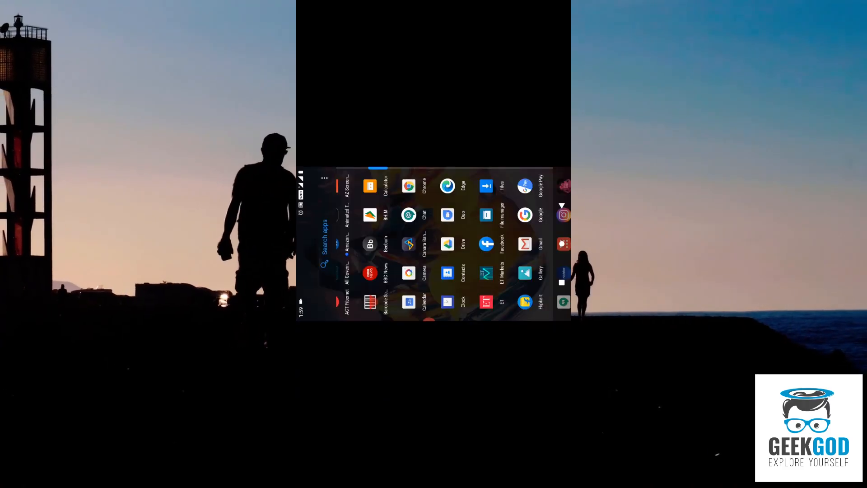
Scan the QR code with Barcode Scanner and connect to JioFi3_6A26F4
left_click(370, 306)
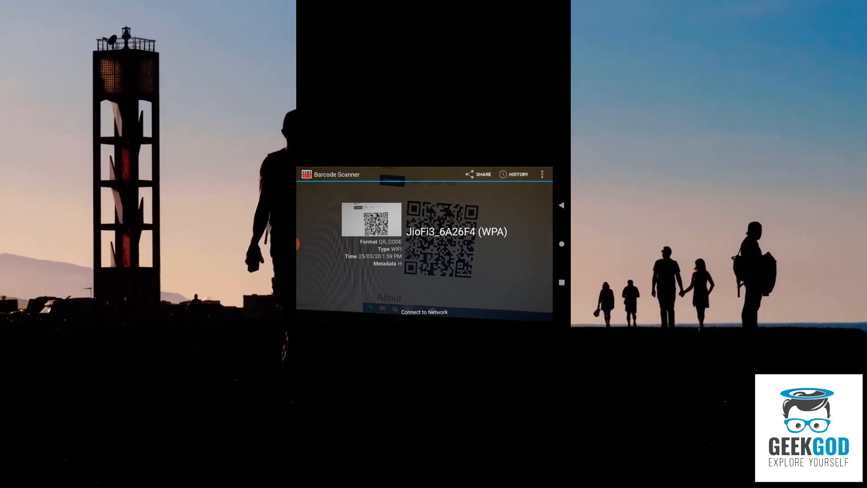
left_click(425, 312)
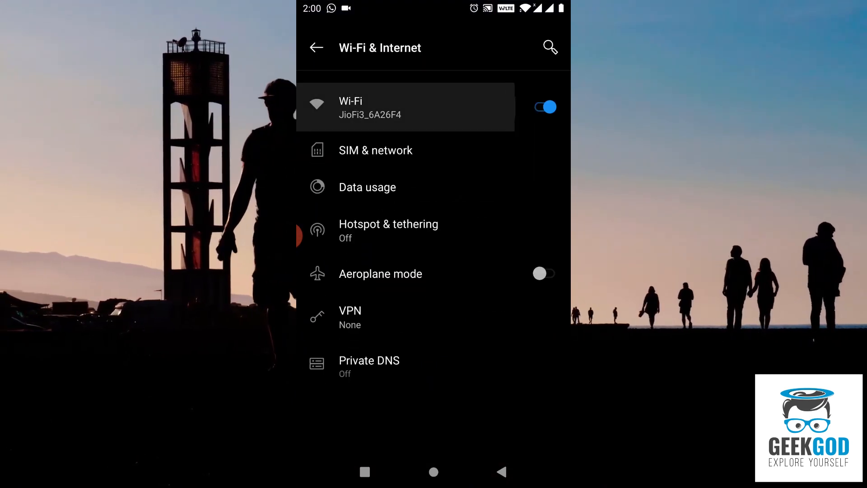
View the Network details of the connected JioFi3_6A26F4 in Wi-Fi settings
left_click(404, 107)
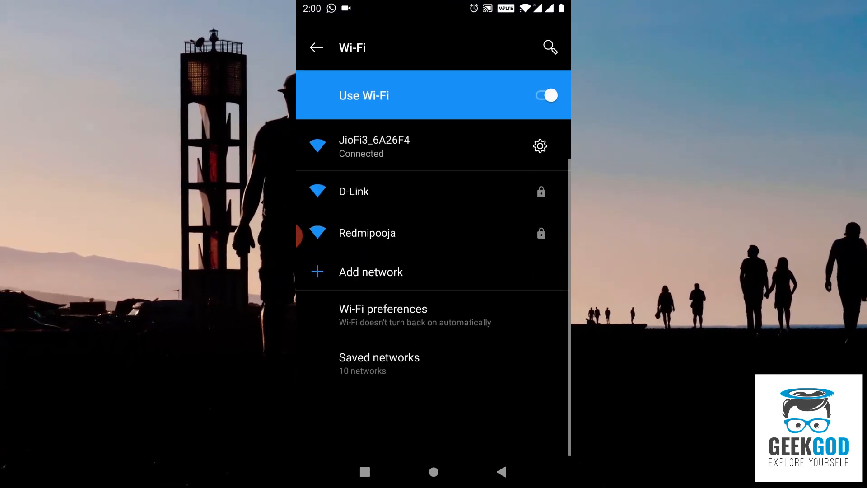
left_click(539, 145)
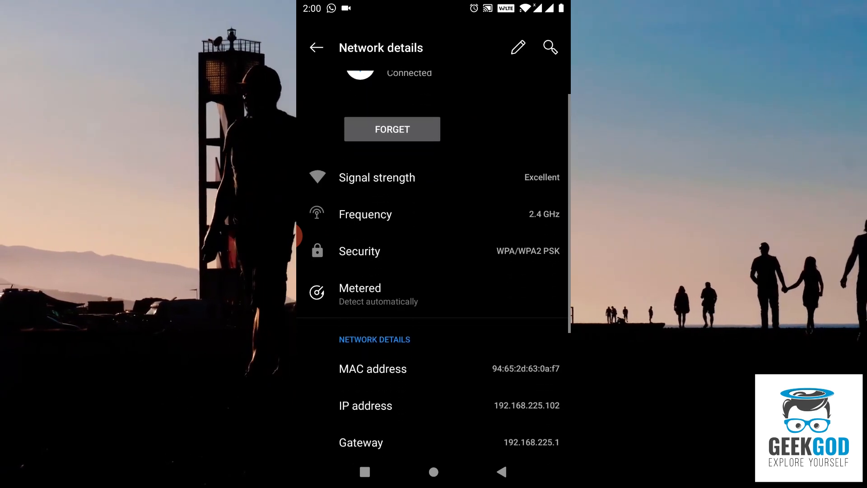
scroll("down", 3)
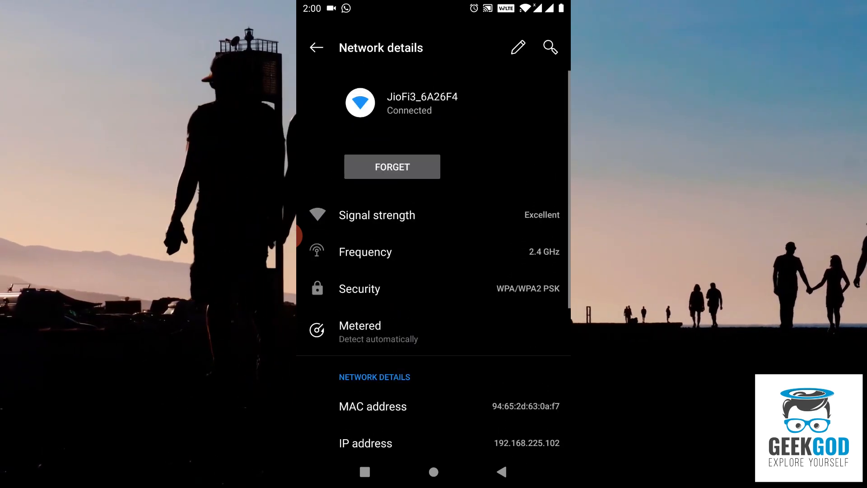